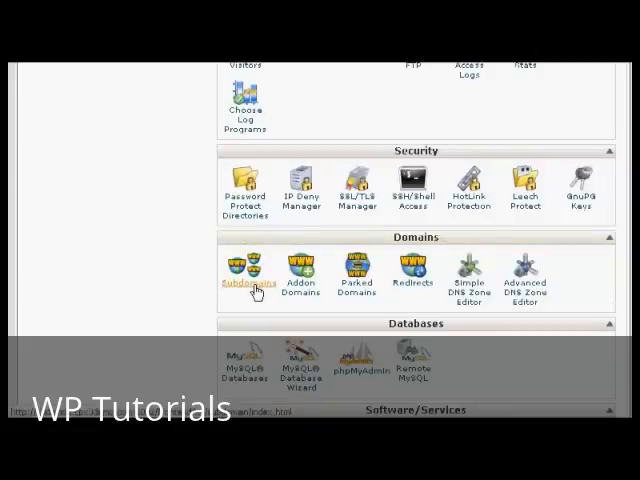
Step: Start a subdomain entry, entering the name 'shart' on the Subdomains page
left_click(244, 272)
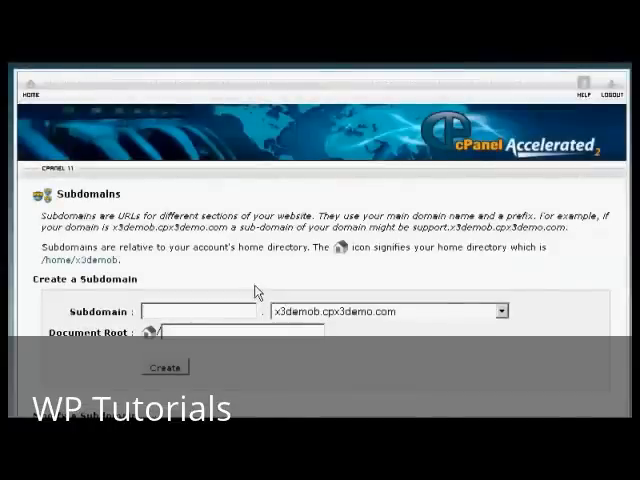
mouse_move(116, 324)
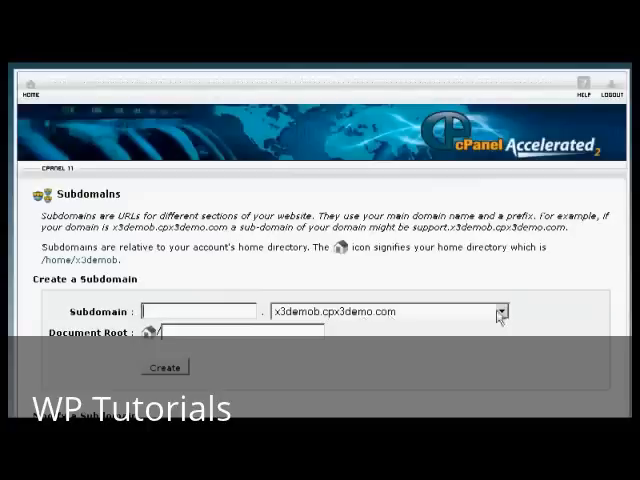
left_click(500, 312)
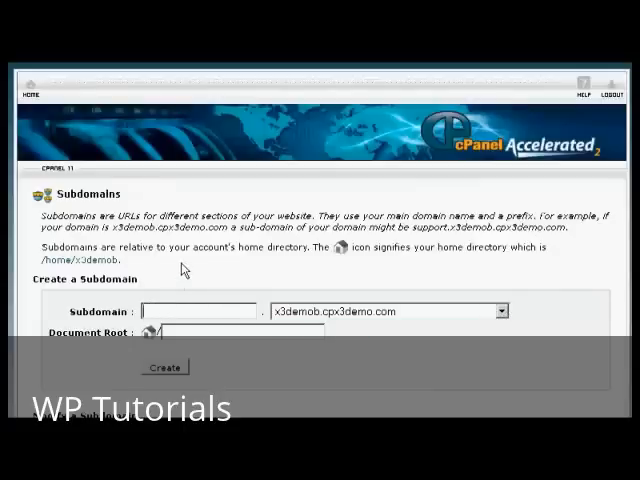
type("shoppingc")
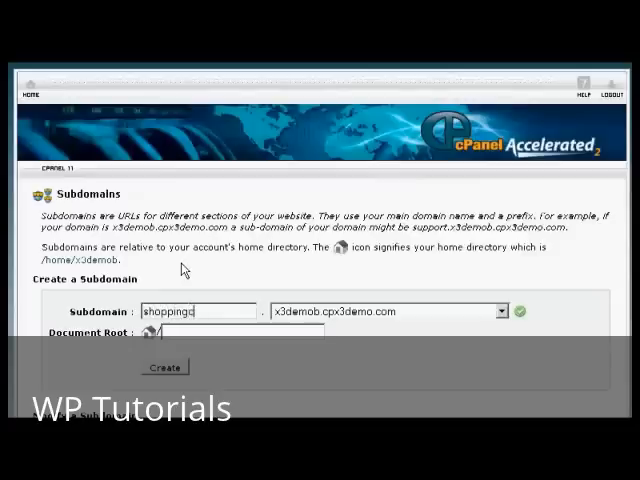
type("art")
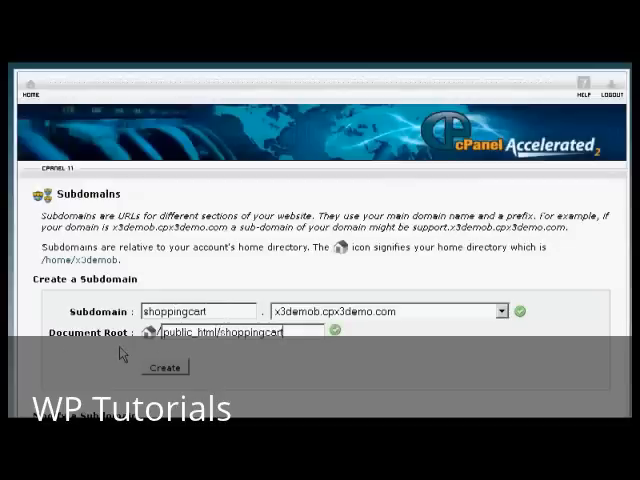
mouse_move(256, 358)
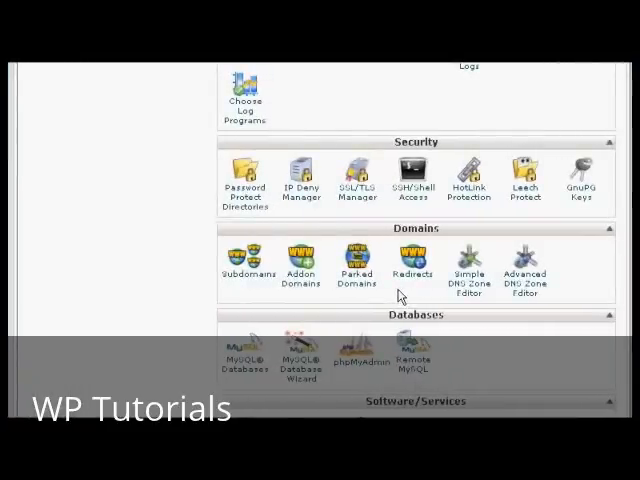
mouse_move(300, 280)
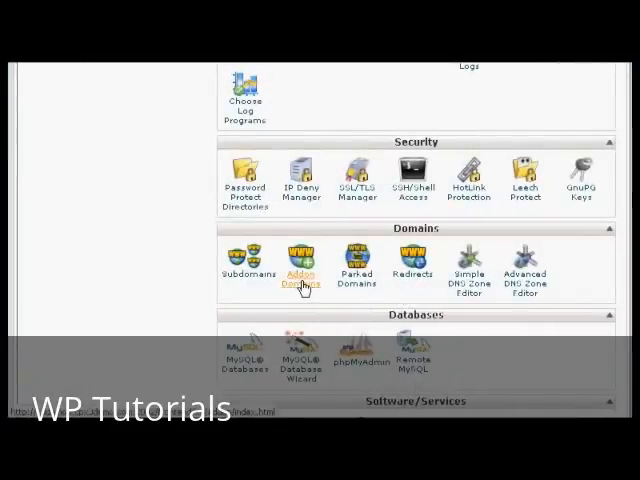
Step: Enter mywebsite.es as the new addon domain, letting username and document root public_html/mywebsite.es auto-fill
left_click(300, 264)
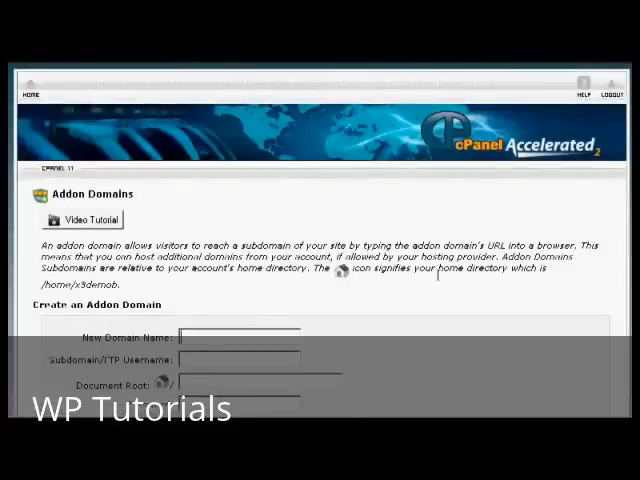
scroll("down", 3)
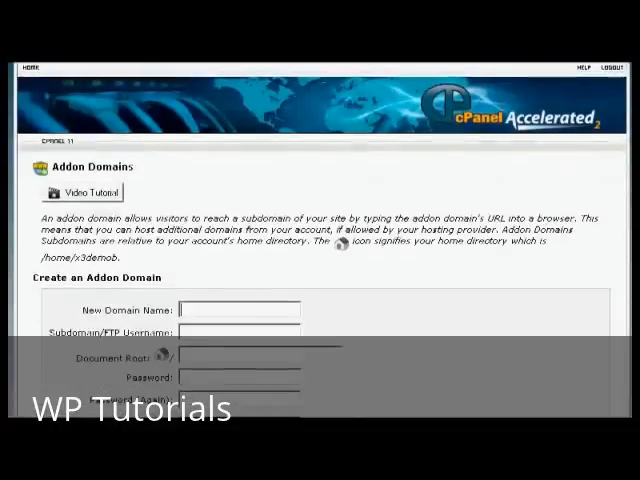
scroll("down", 3)
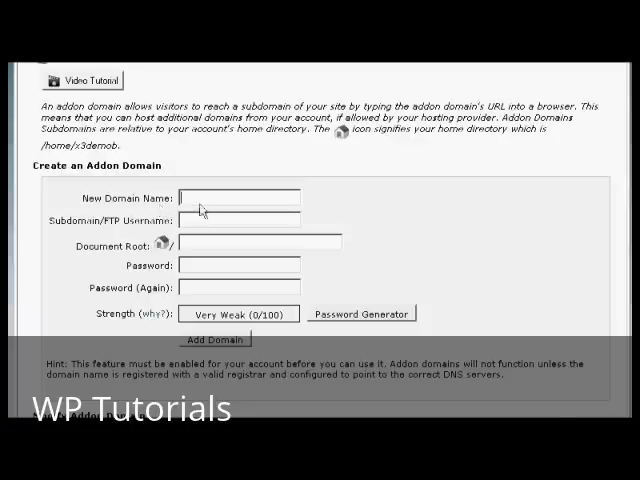
mouse_move(450, 208)
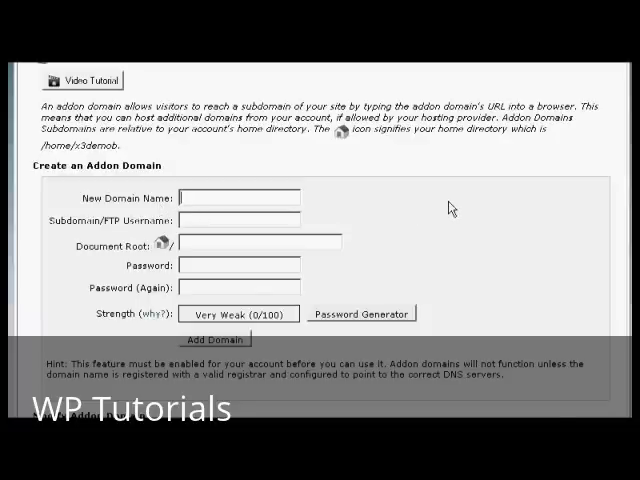
type("myweb")
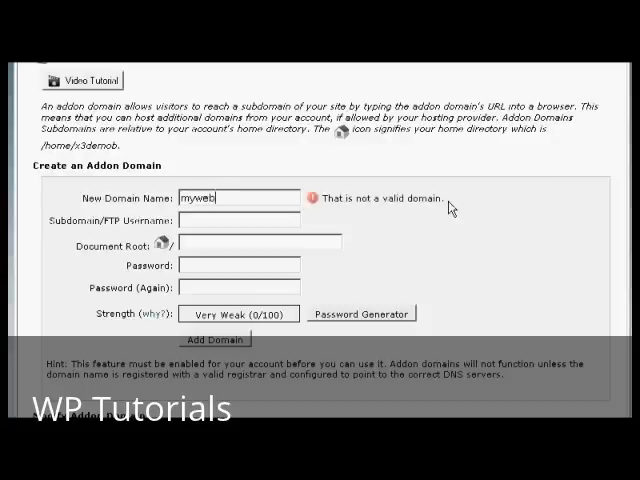
type("site")
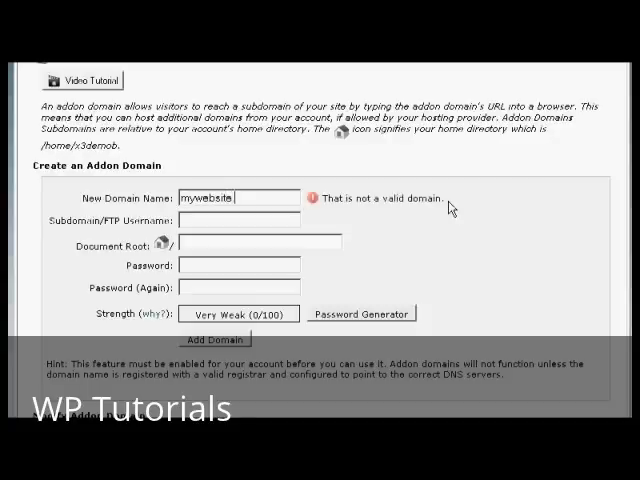
type(".es")
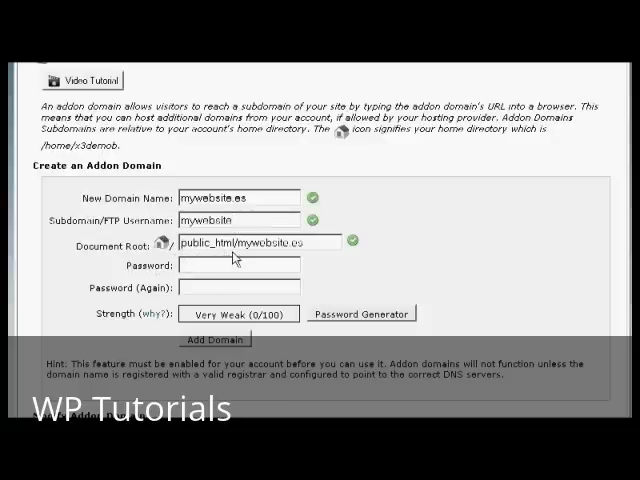
mouse_move(296, 258)
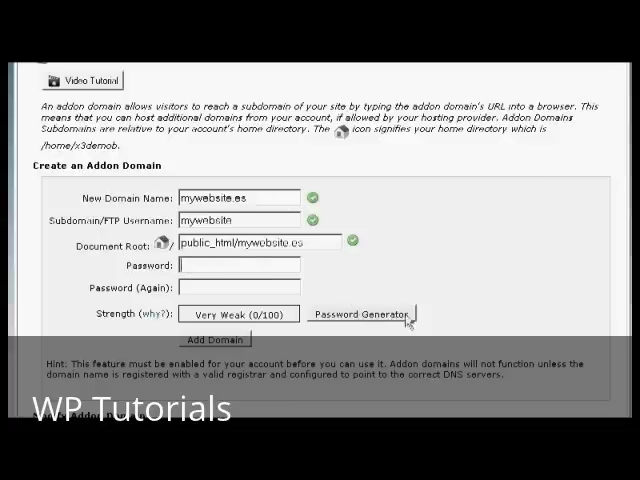
mouse_move(372, 320)
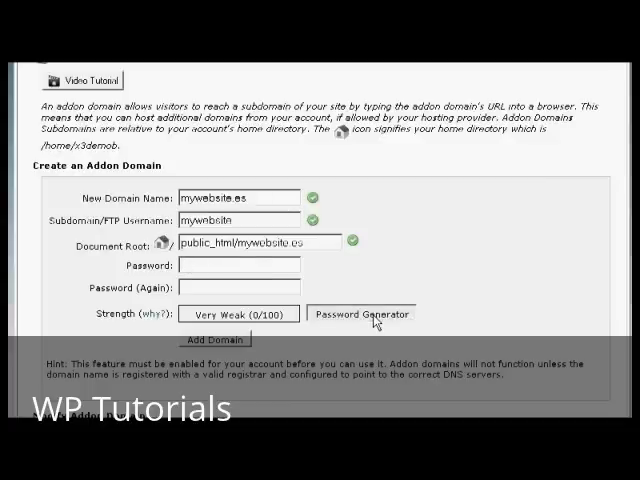
Step: Generate a Very Strong (100/100) password, copy it, confirm the copy and use it for mywebsite.es
left_click(364, 314)
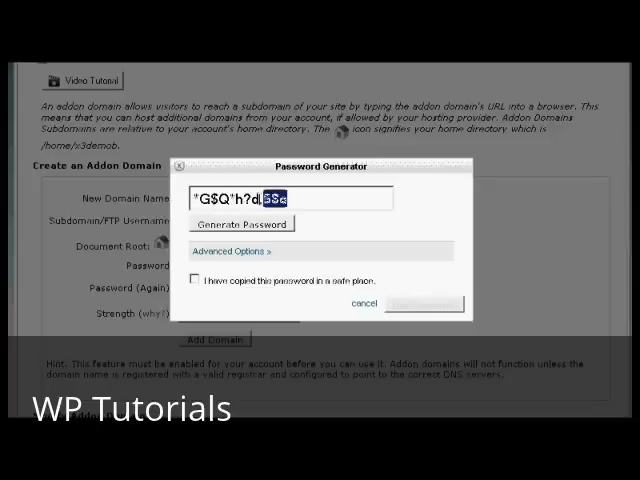
right_click(240, 196)
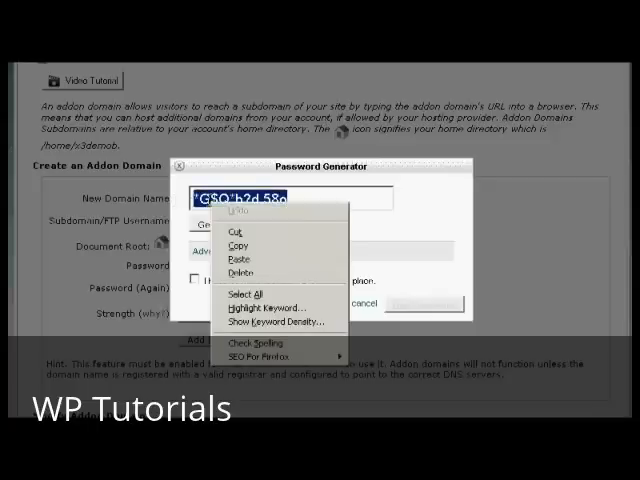
mouse_move(244, 246)
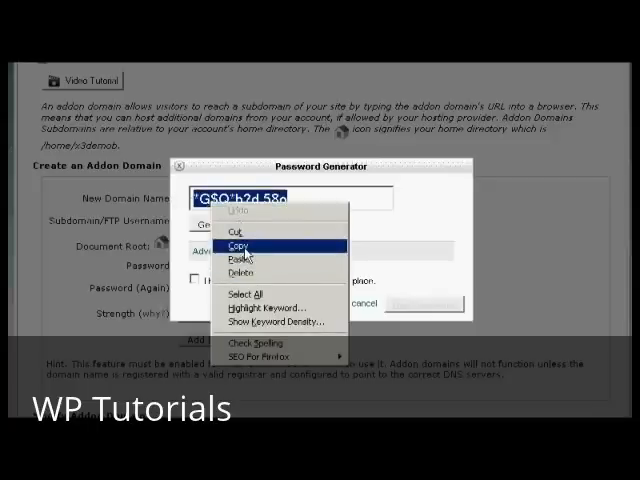
left_click(240, 244)
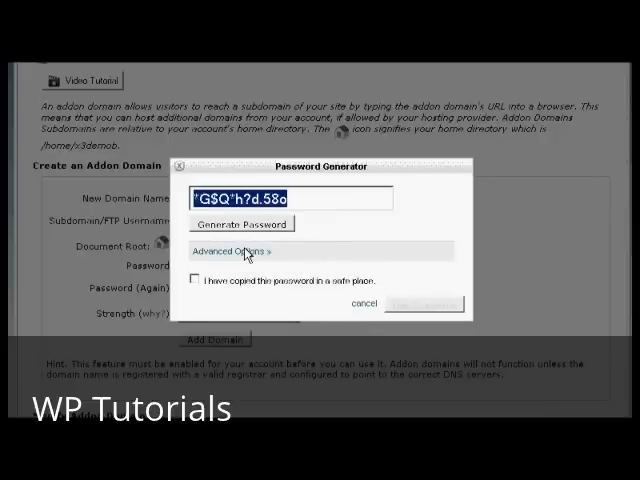
left_click(196, 280)
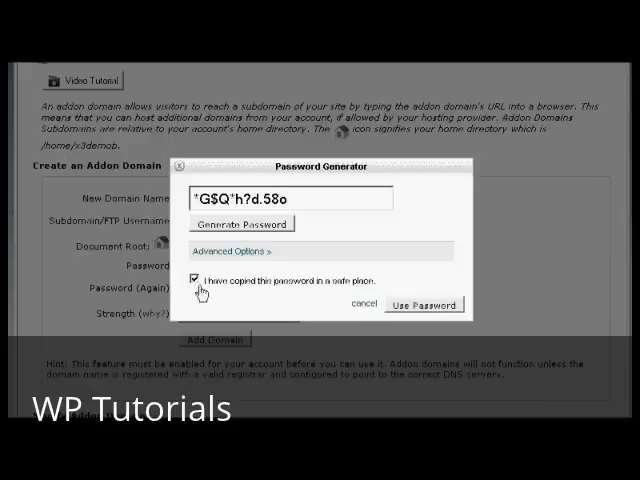
mouse_move(324, 298)
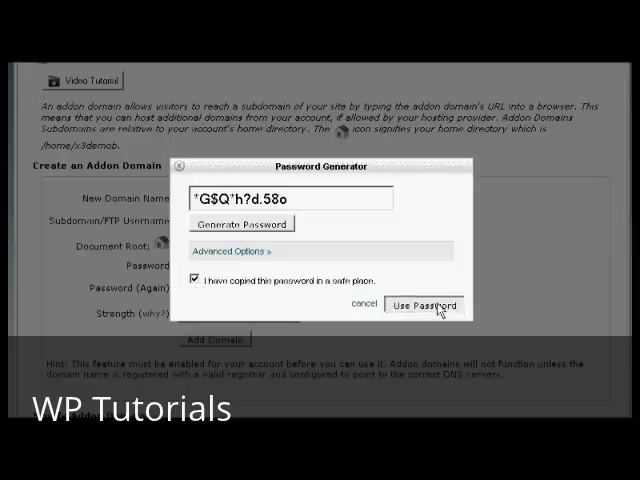
left_click(416, 304)
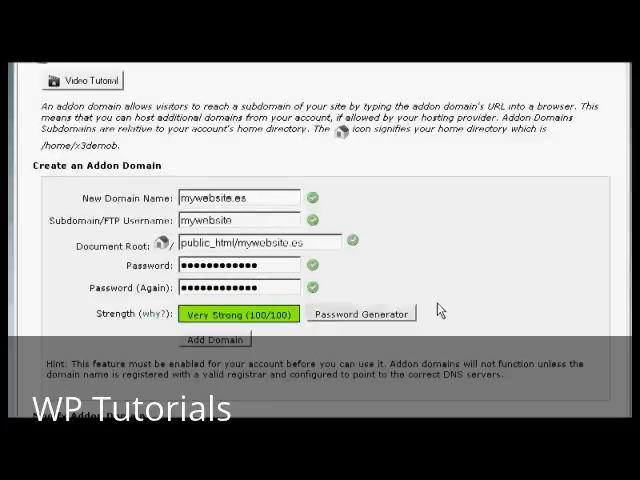
mouse_move(212, 340)
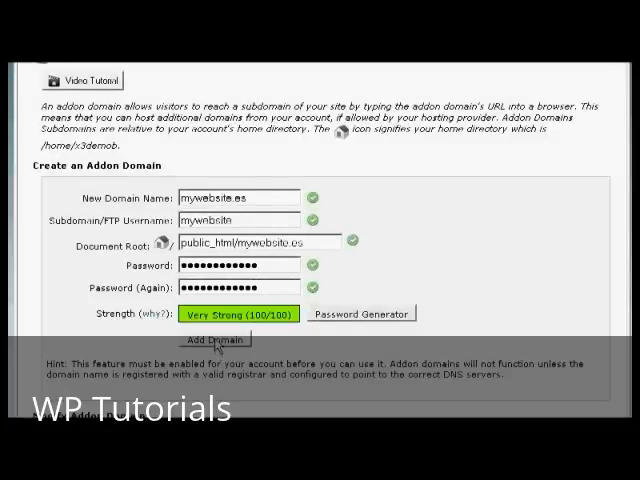